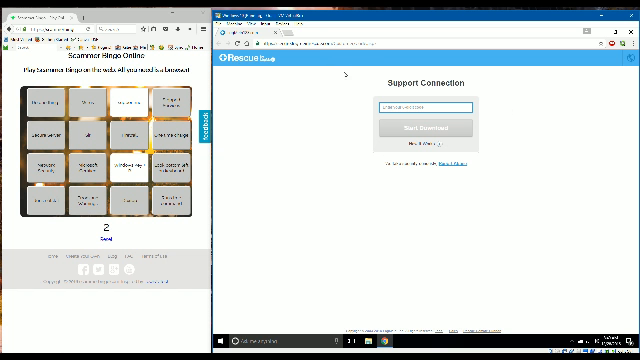
Enter the support session code and start downloading the support client.
type("1")
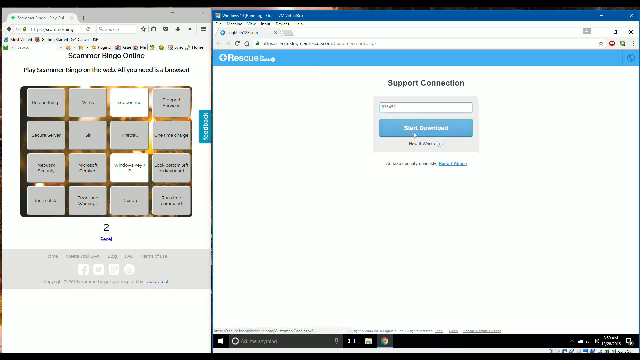
left_click(428, 128)
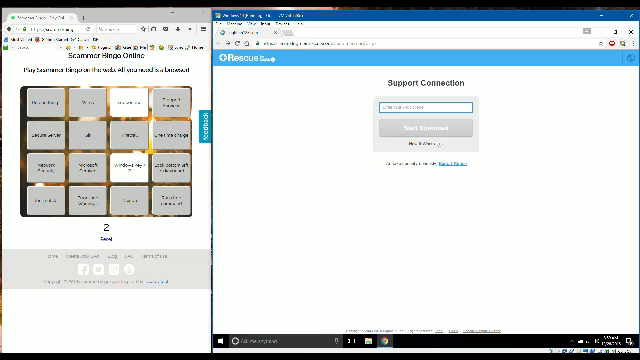
mouse_move(528, 104)
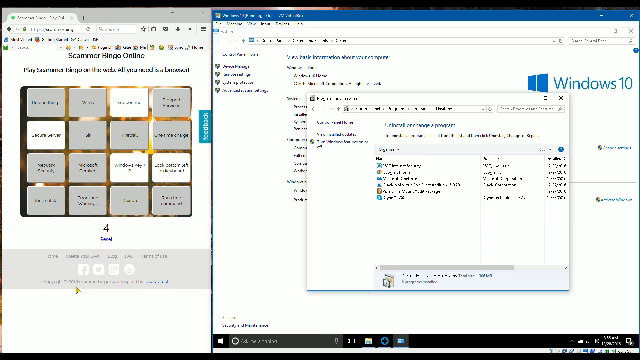
mouse_move(562, 98)
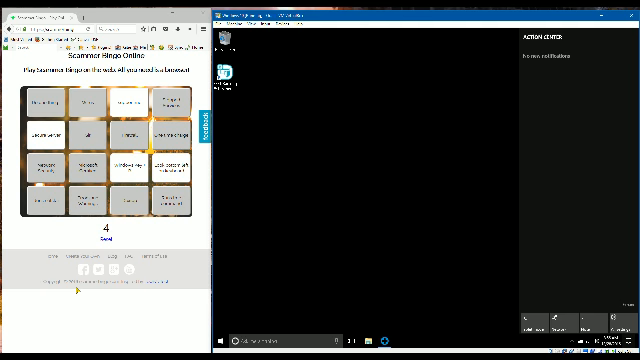
Show the Action Center notifications panel, which lists no new notifications.
left_click(628, 338)
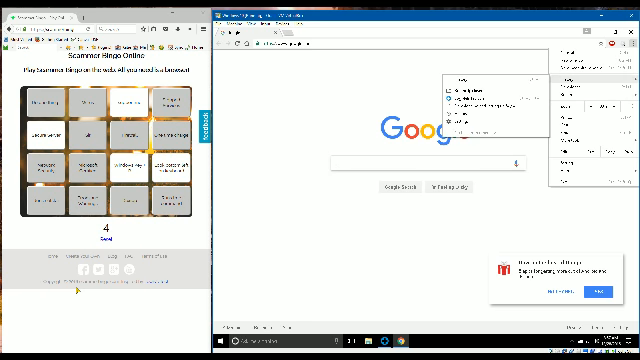
Launch Chrome from the taskbar so it loads the Google home page.
left_click(420, 164)
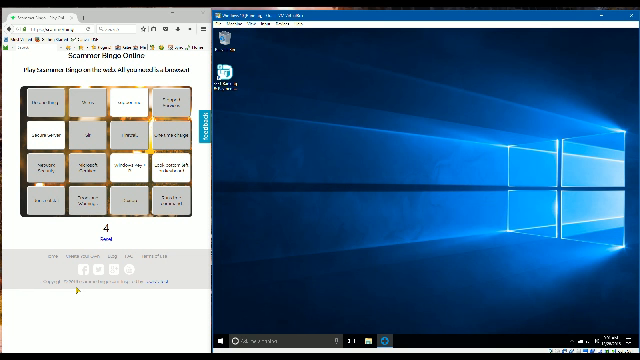
mouse_move(320, 130)
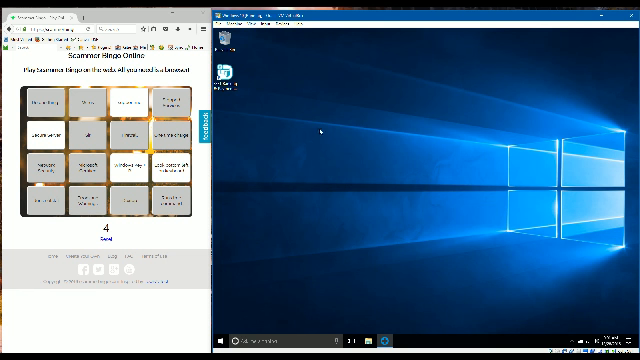